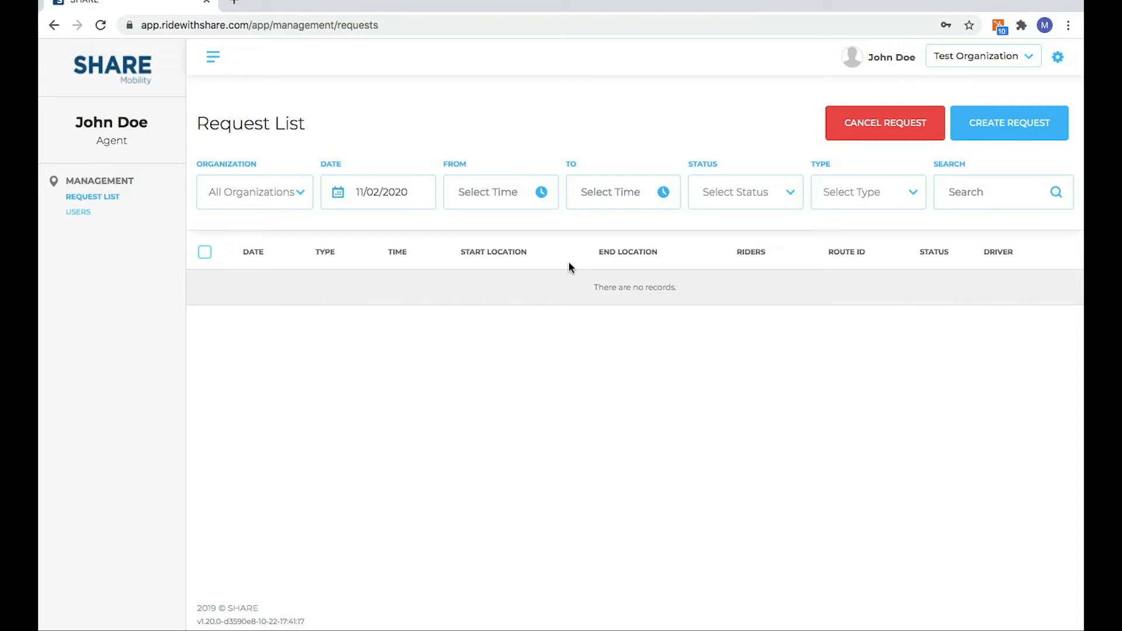
pyautogui.moveTo(962, 84)
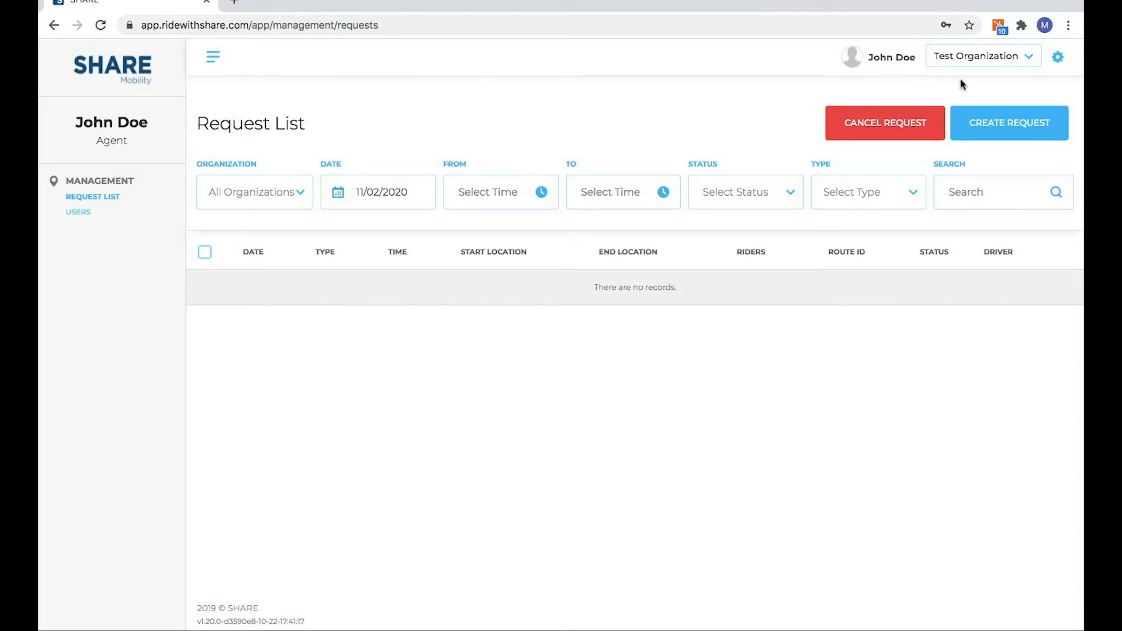
pyautogui.moveTo(975, 47)
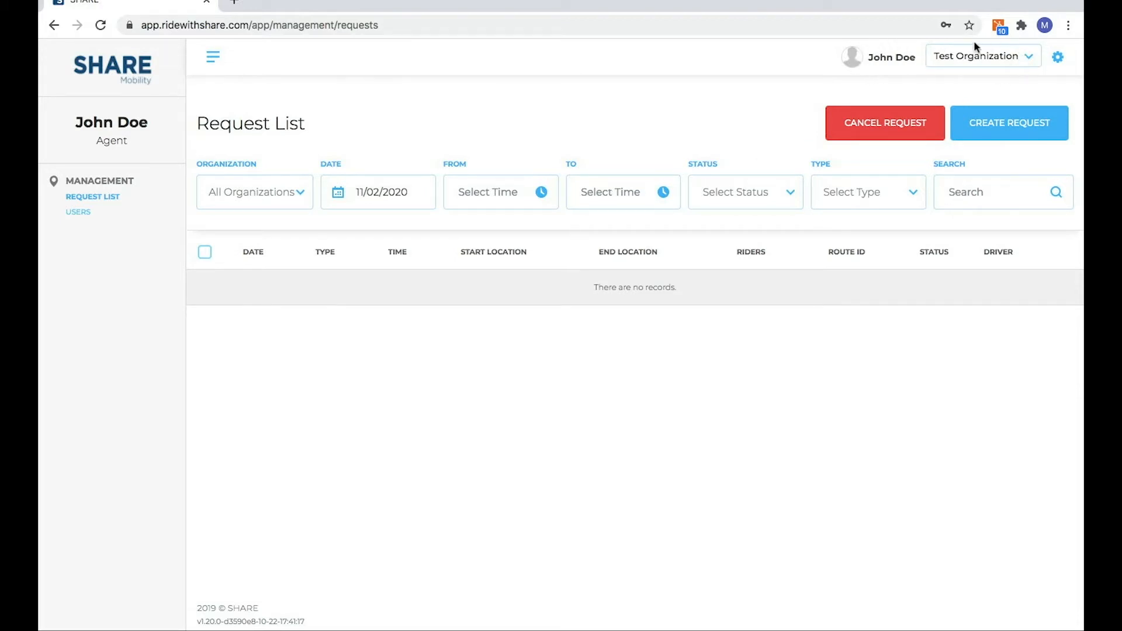
pyautogui.moveTo(962, 73)
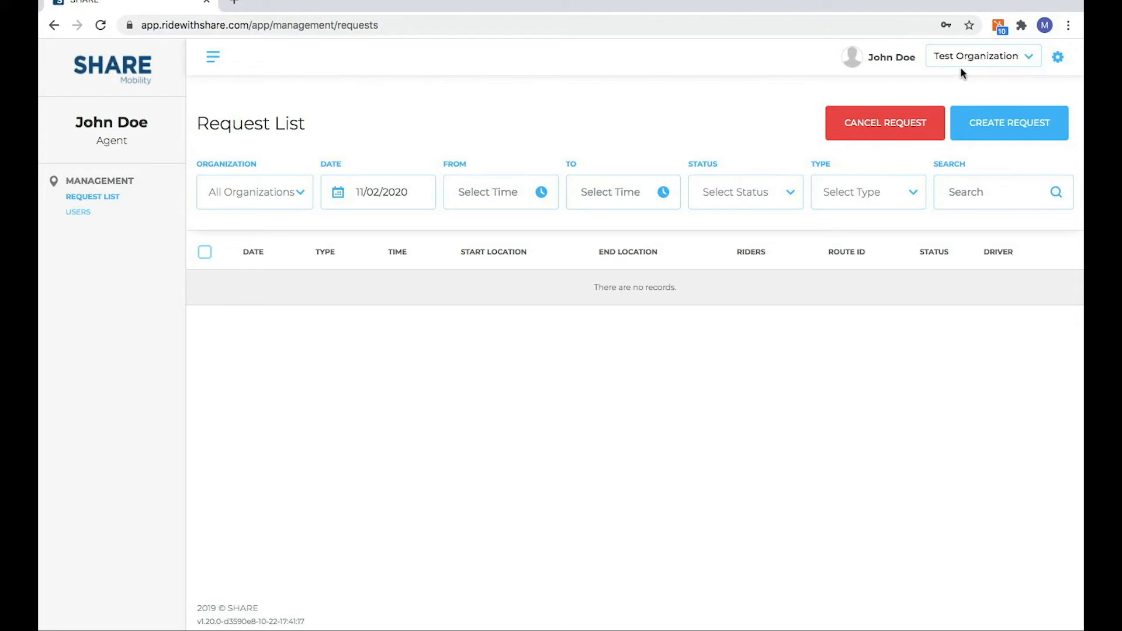
pyautogui.moveTo(192, 152)
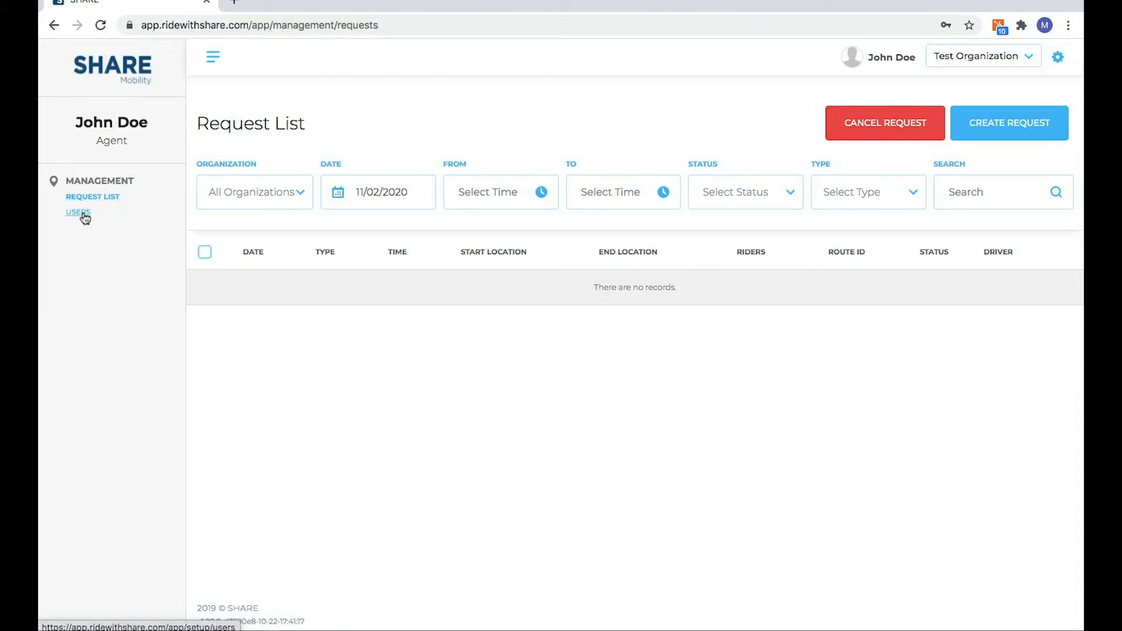
# - Go to Users under Management to list Jane Doe and John Doe
pyautogui.click(77, 213)
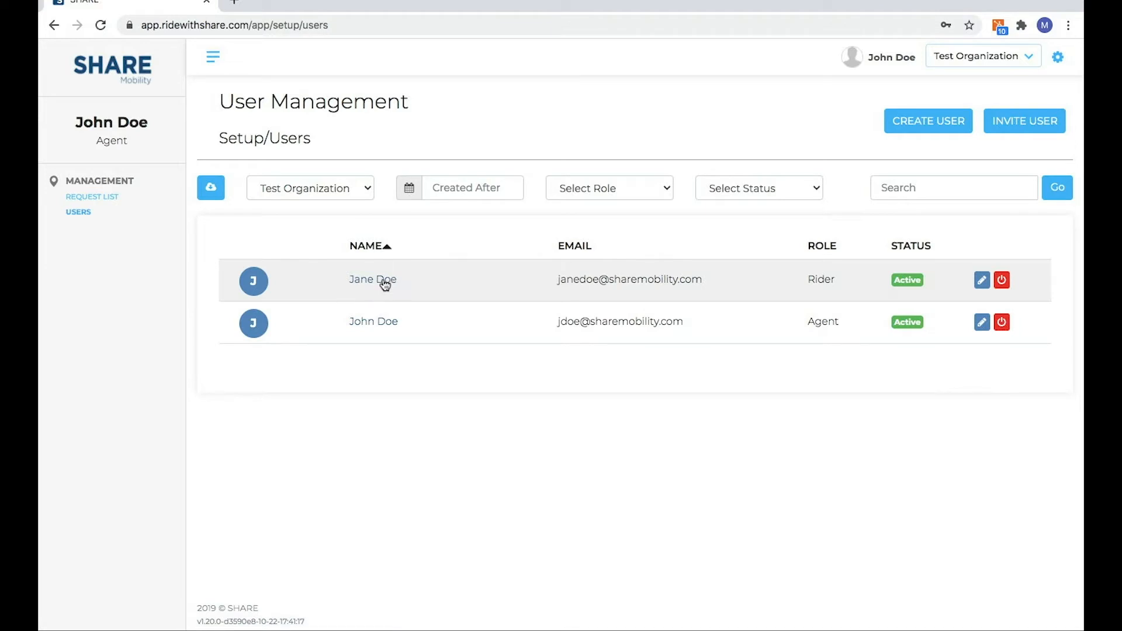
pyautogui.moveTo(417, 367)
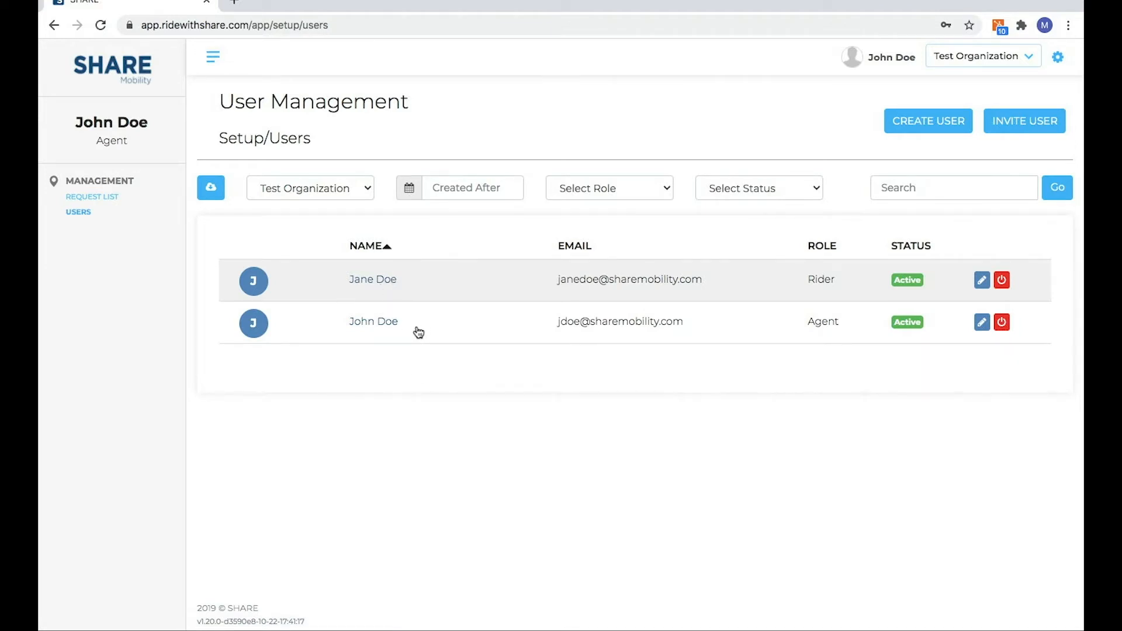
pyautogui.moveTo(435, 349)
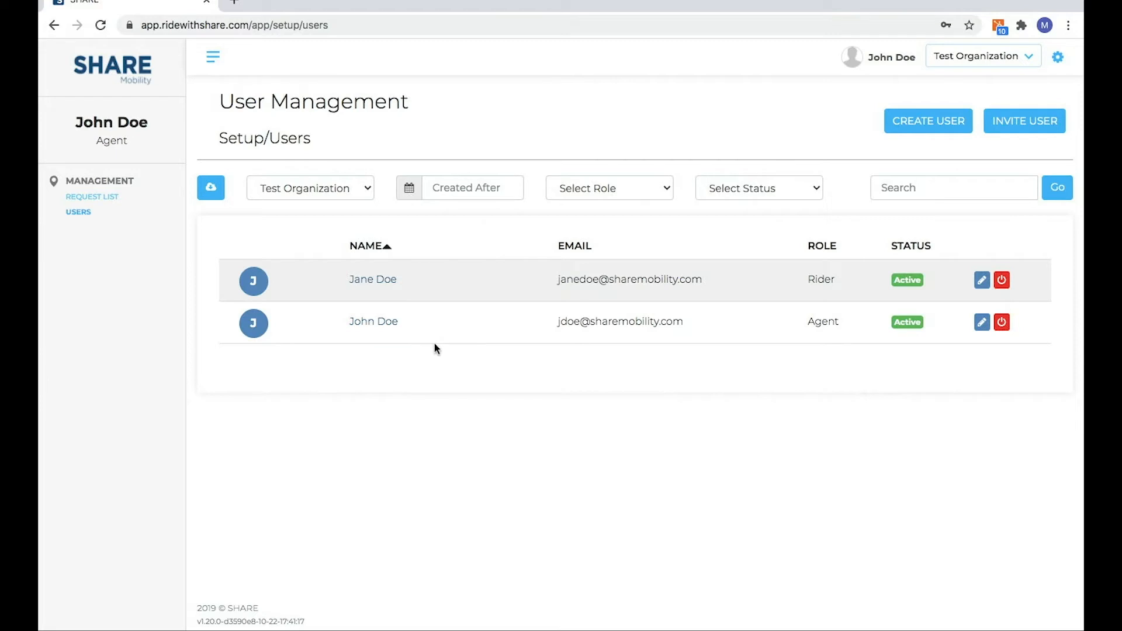
pyautogui.moveTo(385, 284)
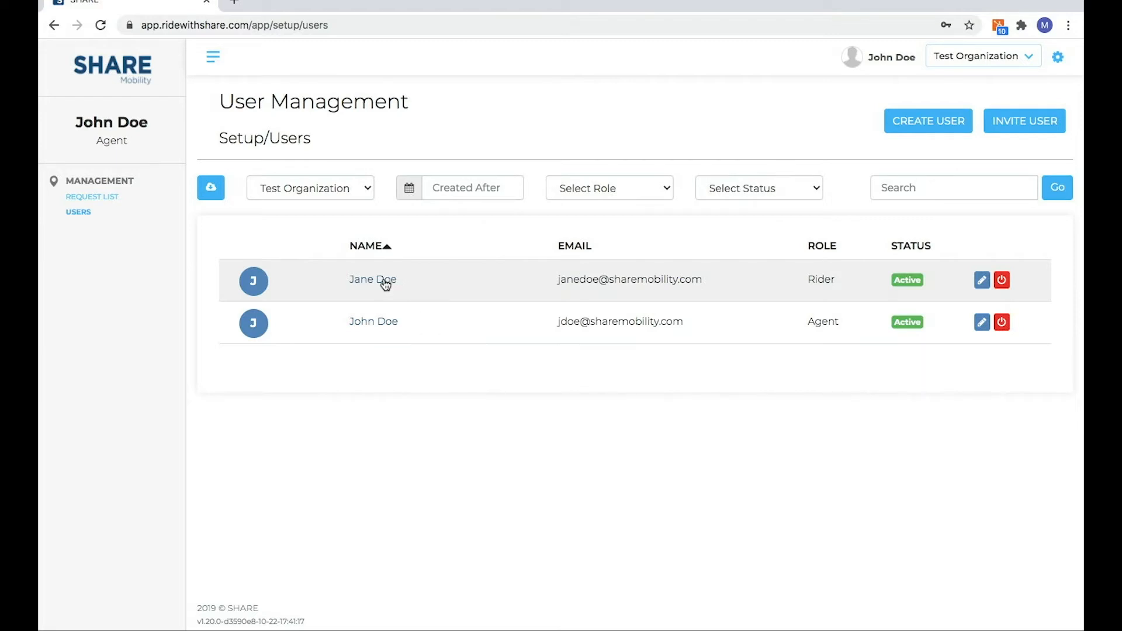
pyautogui.moveTo(367, 286)
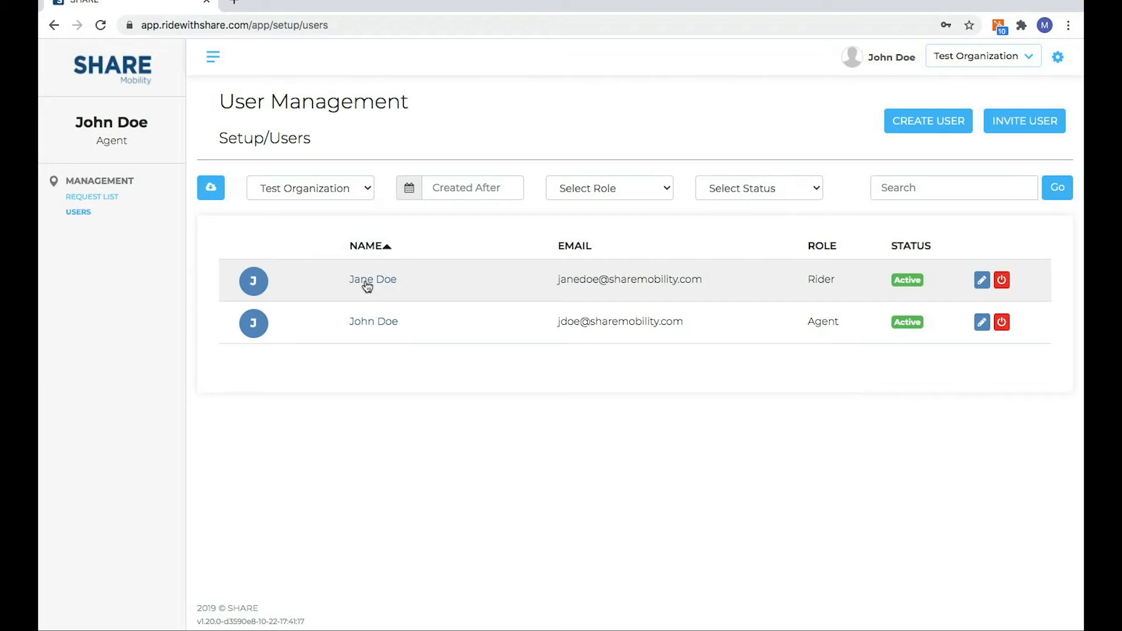
pyautogui.moveTo(369, 285)
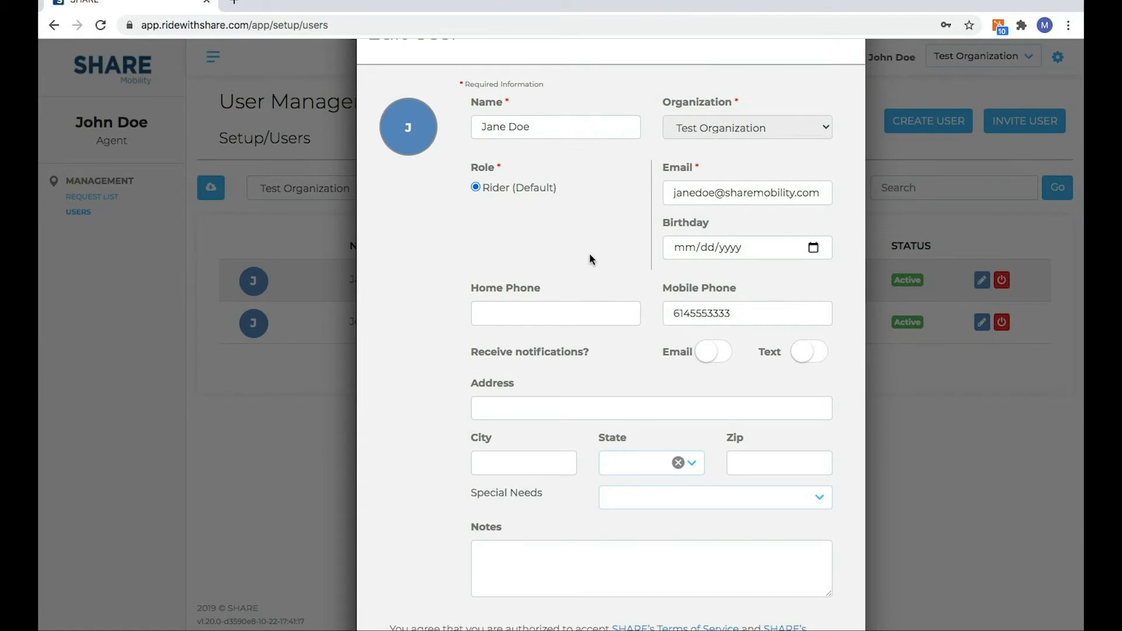
pyautogui.moveTo(703, 304)
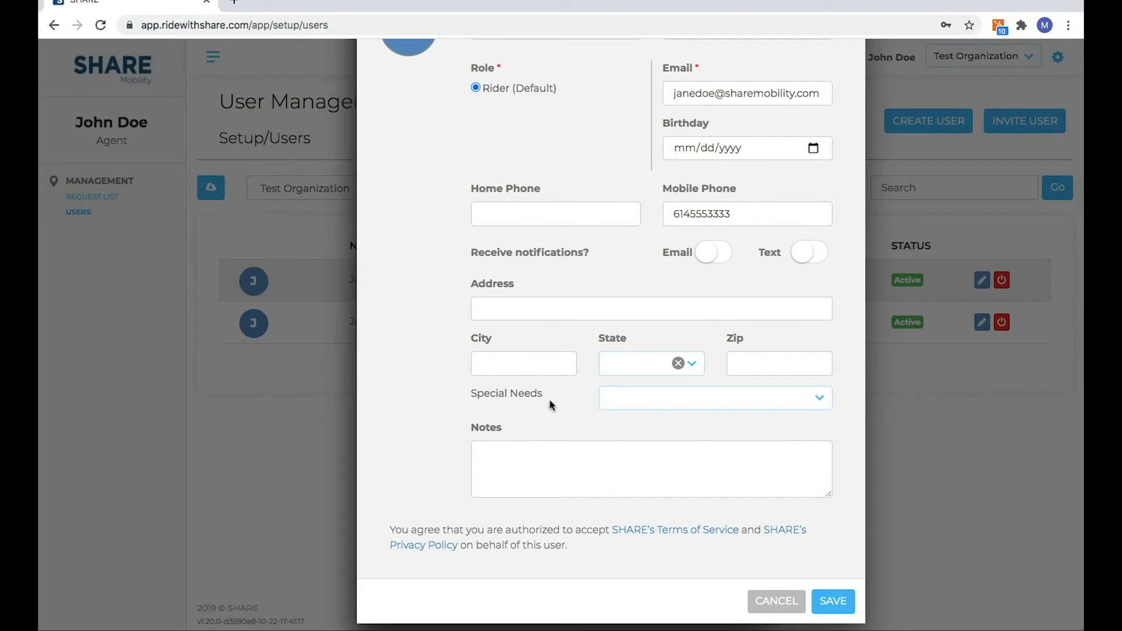
pyautogui.moveTo(762, 387)
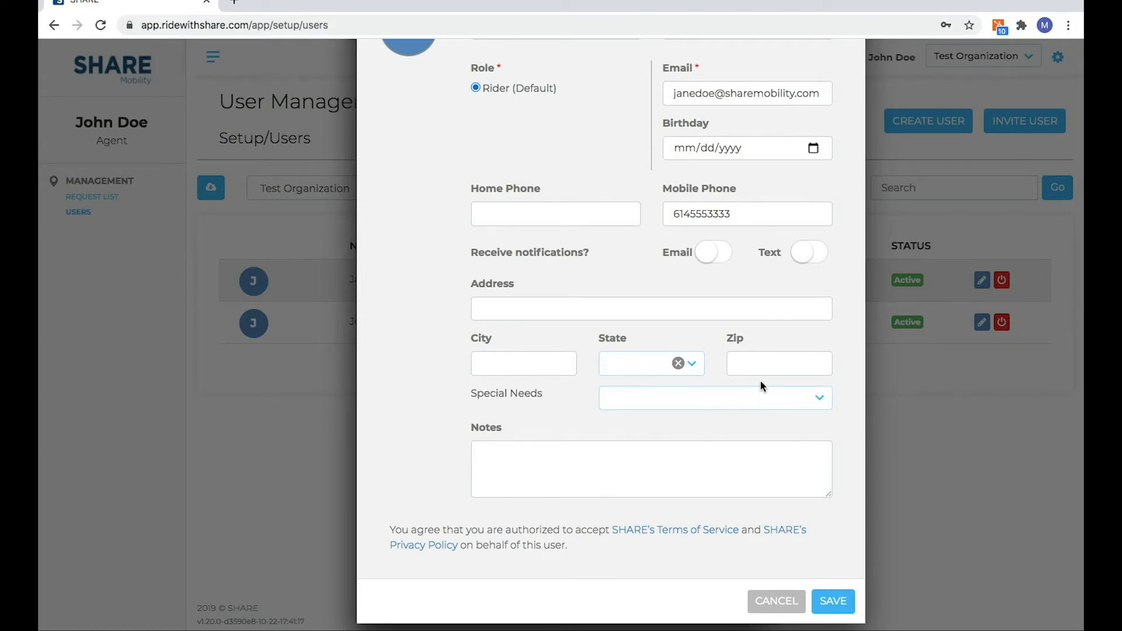
pyautogui.scroll(3)
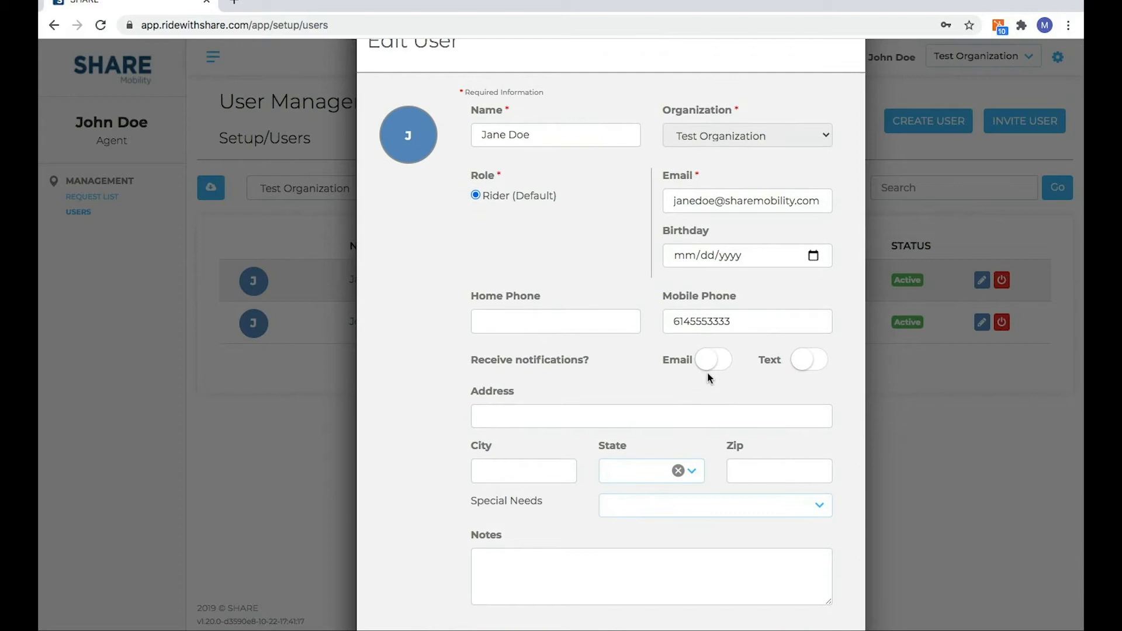
pyautogui.click(747, 321)
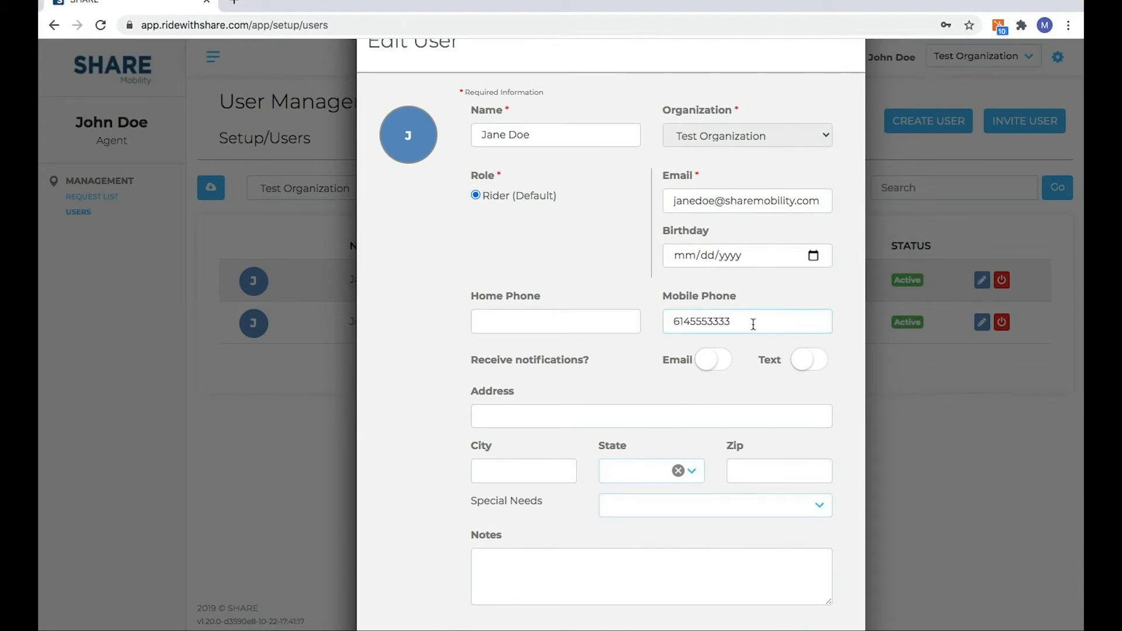
pyautogui.press('Backspace')
pyautogui.write('2222')
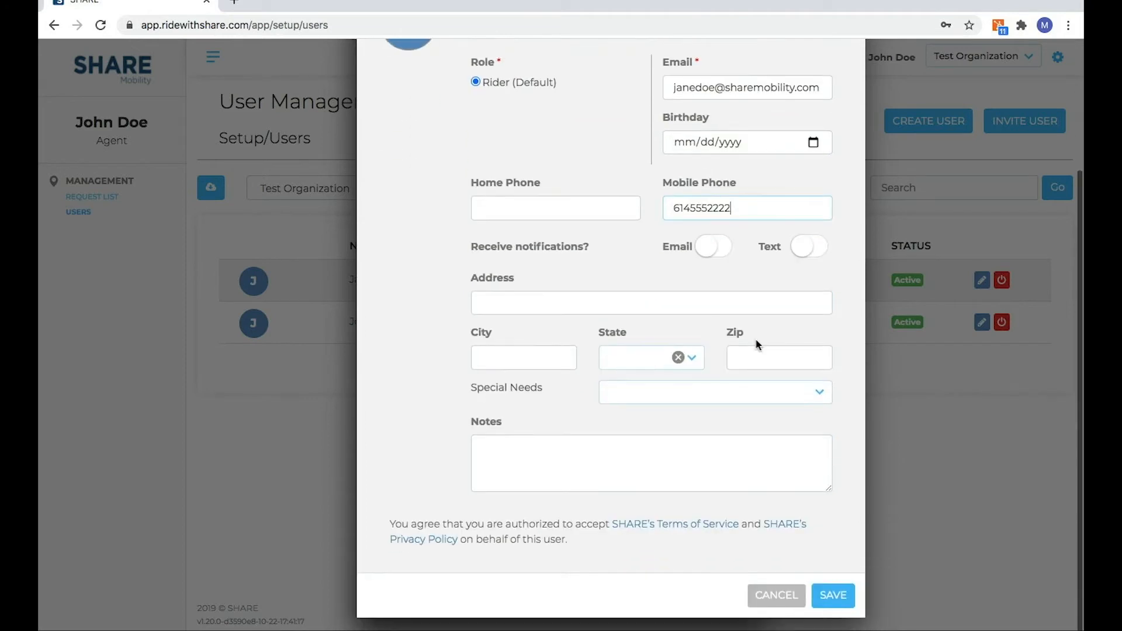
pyautogui.moveTo(810, 298)
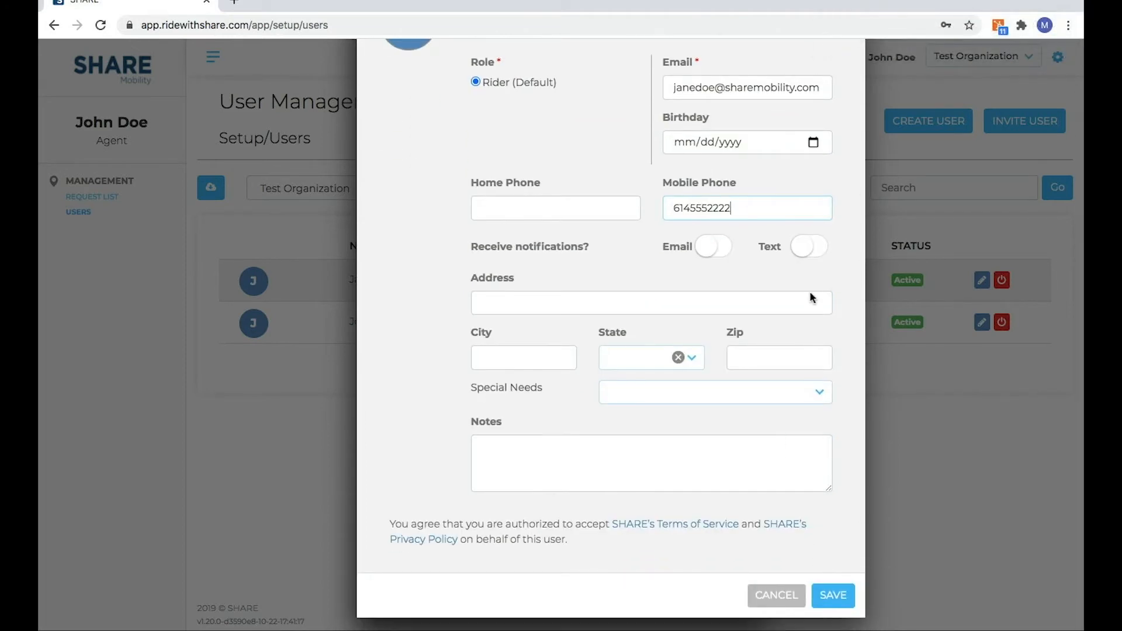
pyautogui.moveTo(773, 433)
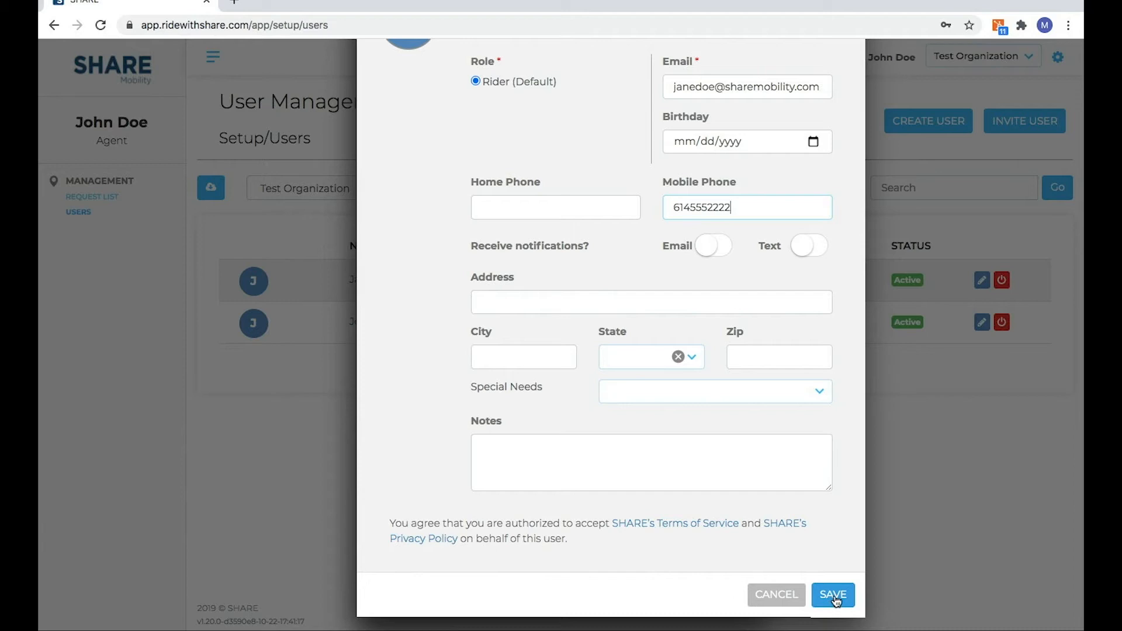
# - Save Jane Doe's details, recheck them, and return to the two-user list
pyautogui.click(833, 594)
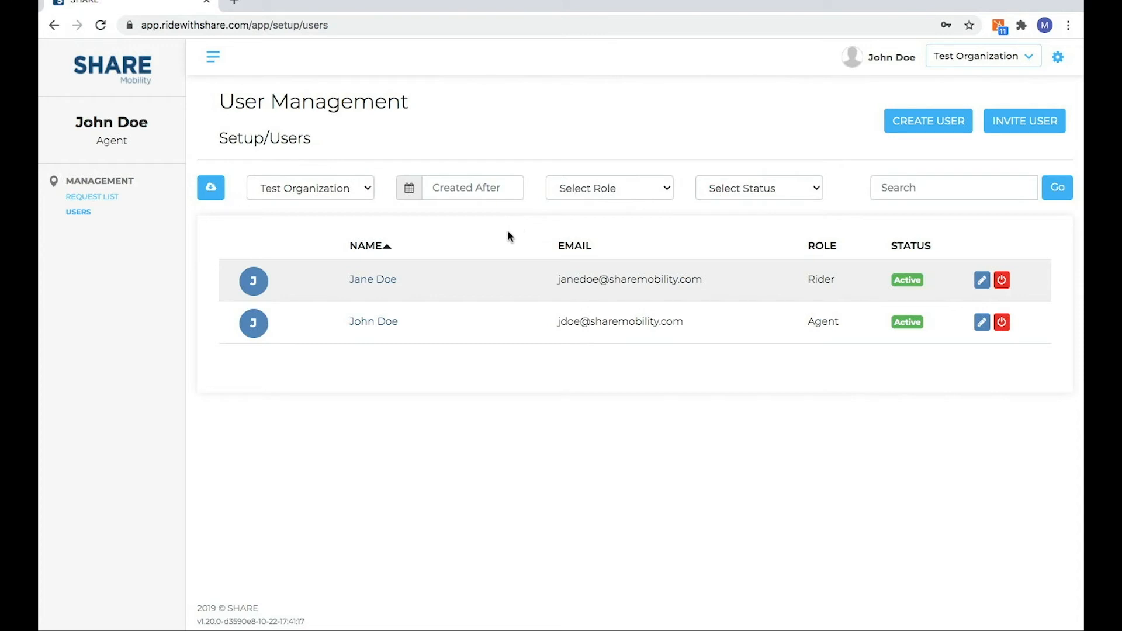
pyautogui.moveTo(390, 285)
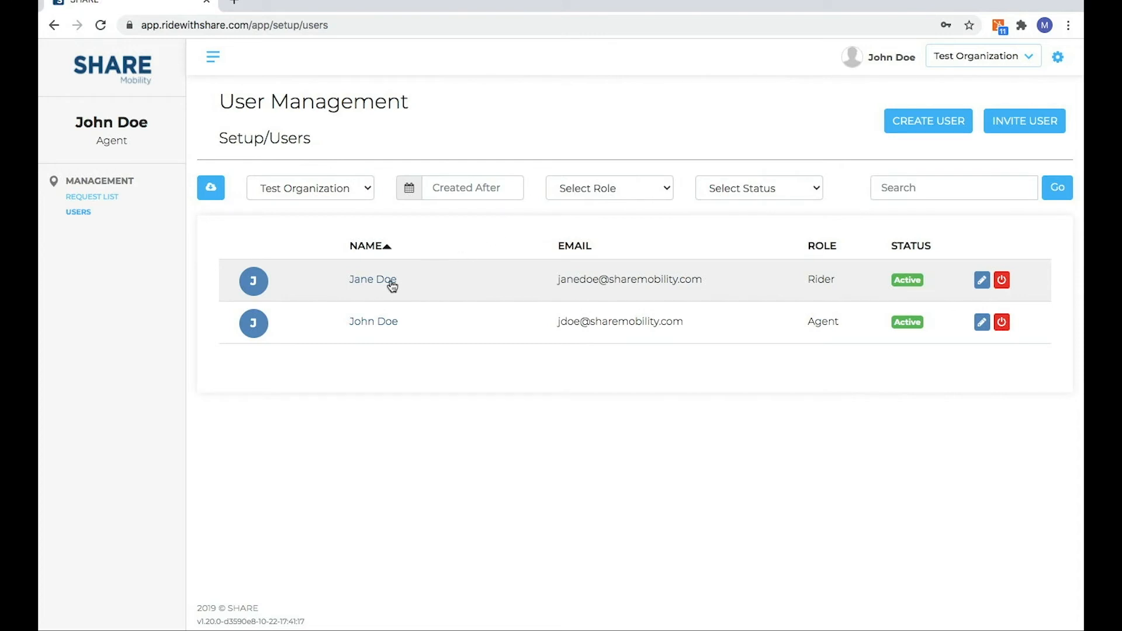
pyautogui.click(373, 279)
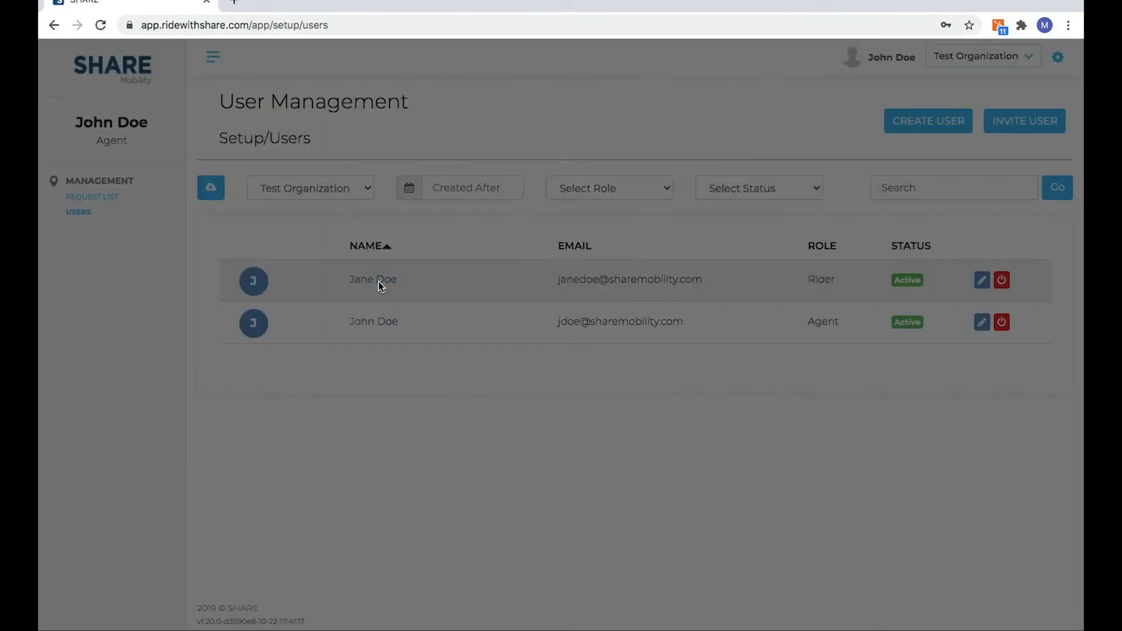
pyautogui.click(981, 279)
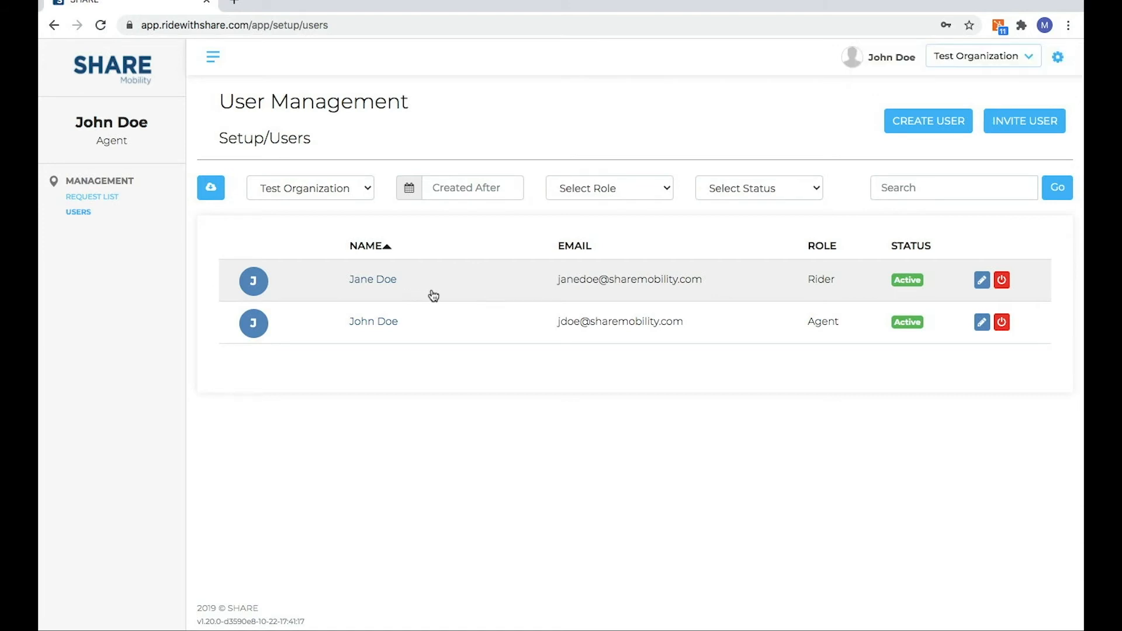
pyautogui.moveTo(476, 290)
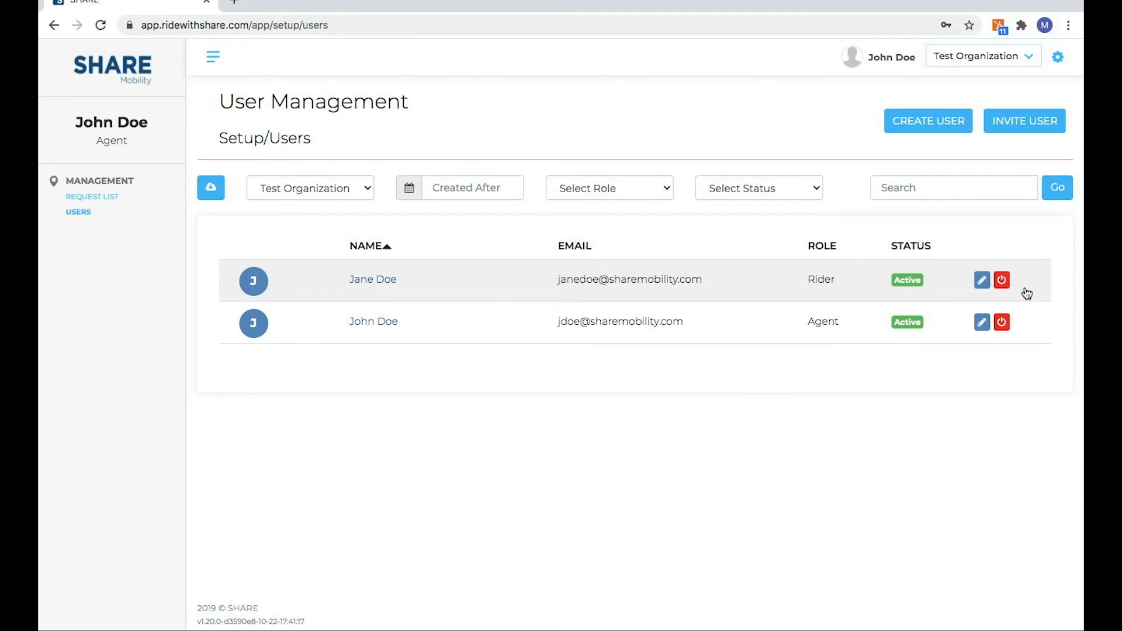
pyautogui.moveTo(874, 370)
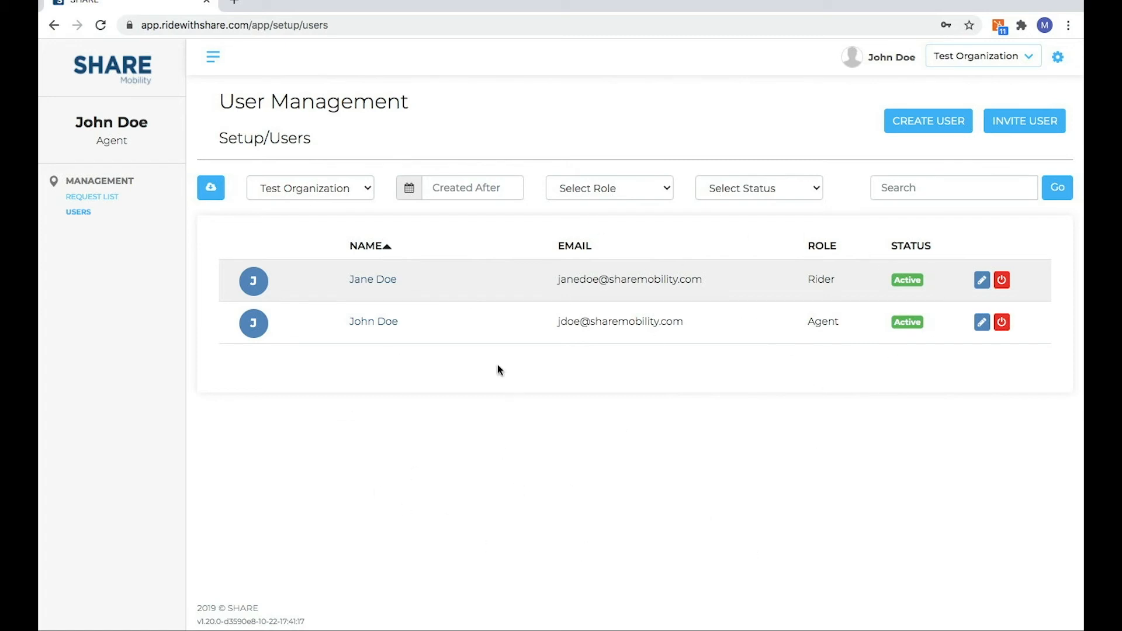
pyautogui.moveTo(815, 499)
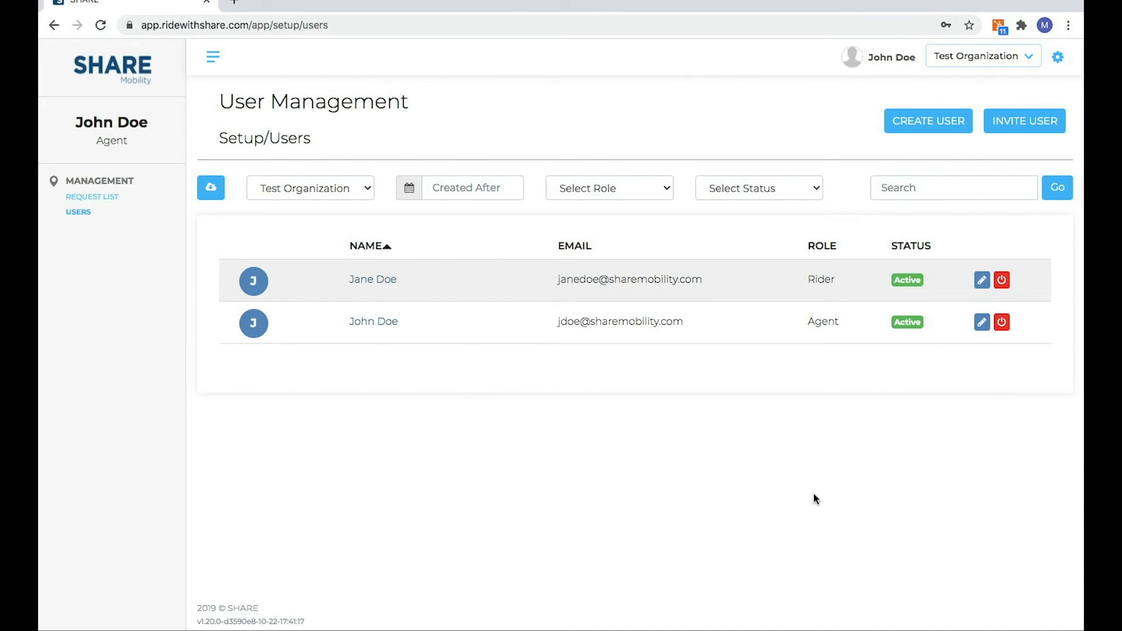
pyautogui.moveTo(807, 497)
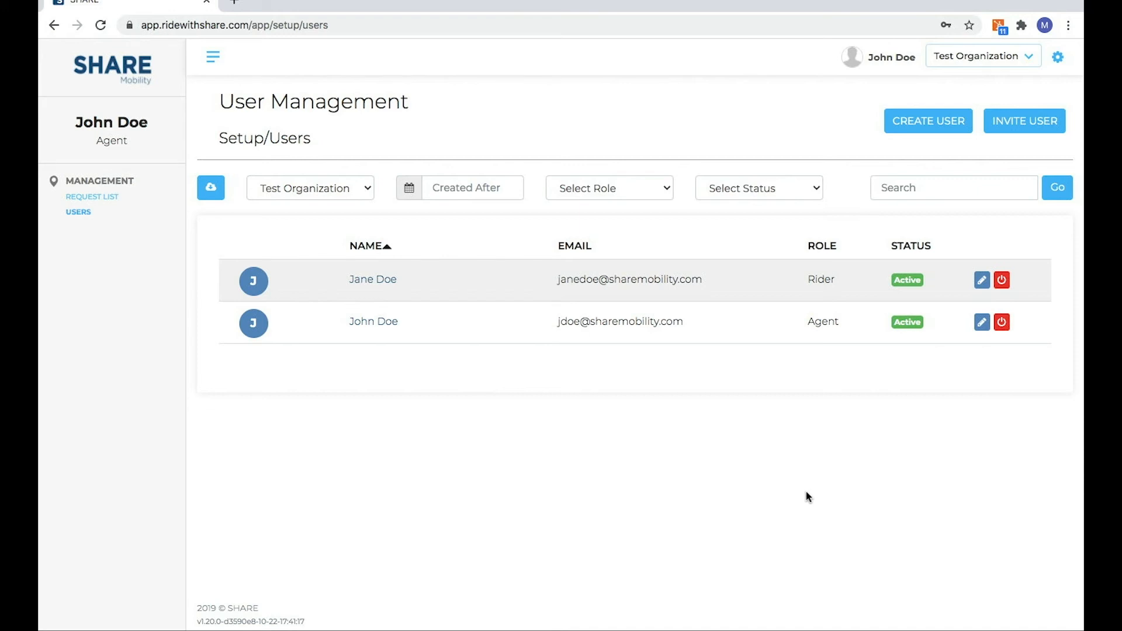
pyautogui.moveTo(821, 496)
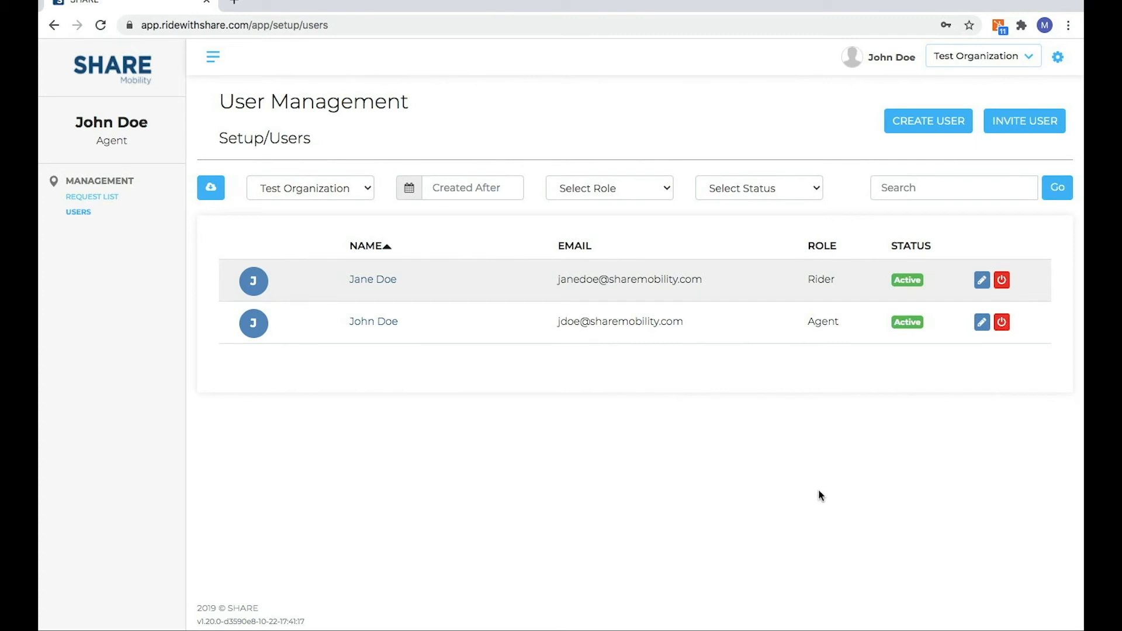
pyautogui.moveTo(414, 290)
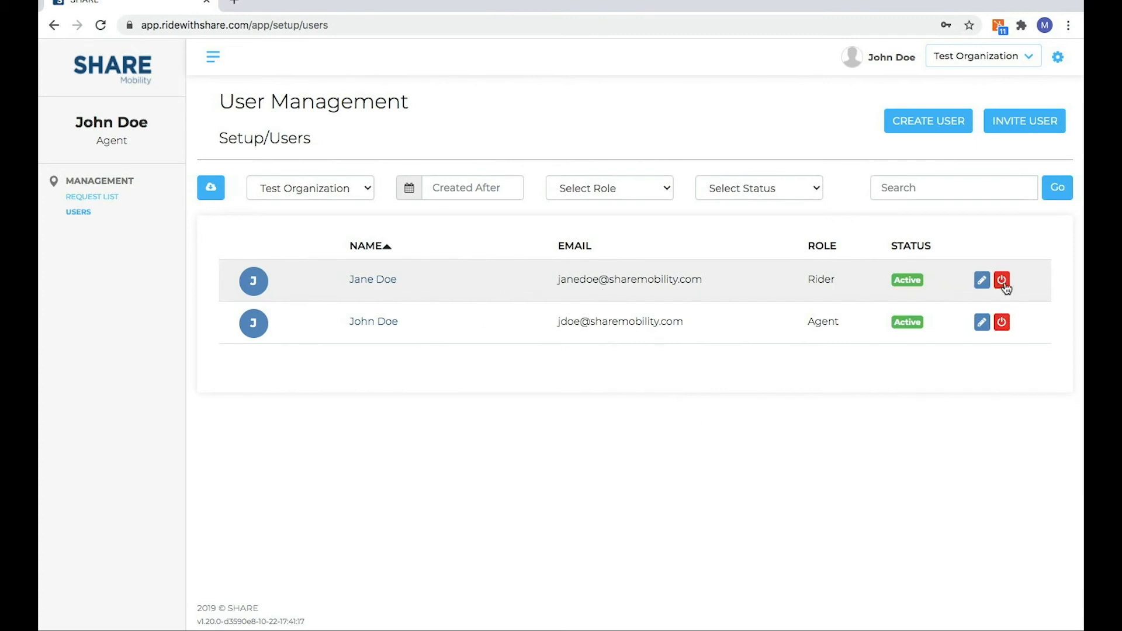
# - Deactivate Jane Doe via her row's power icon and confirm, leaving only John Doe
pyautogui.click(1002, 279)
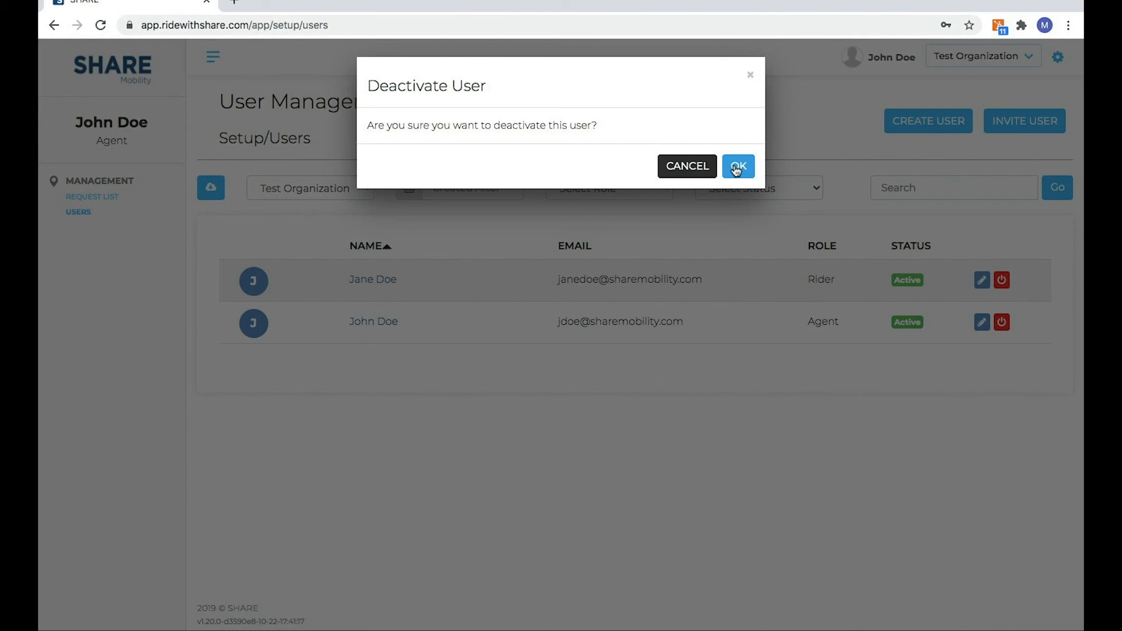
pyautogui.click(738, 166)
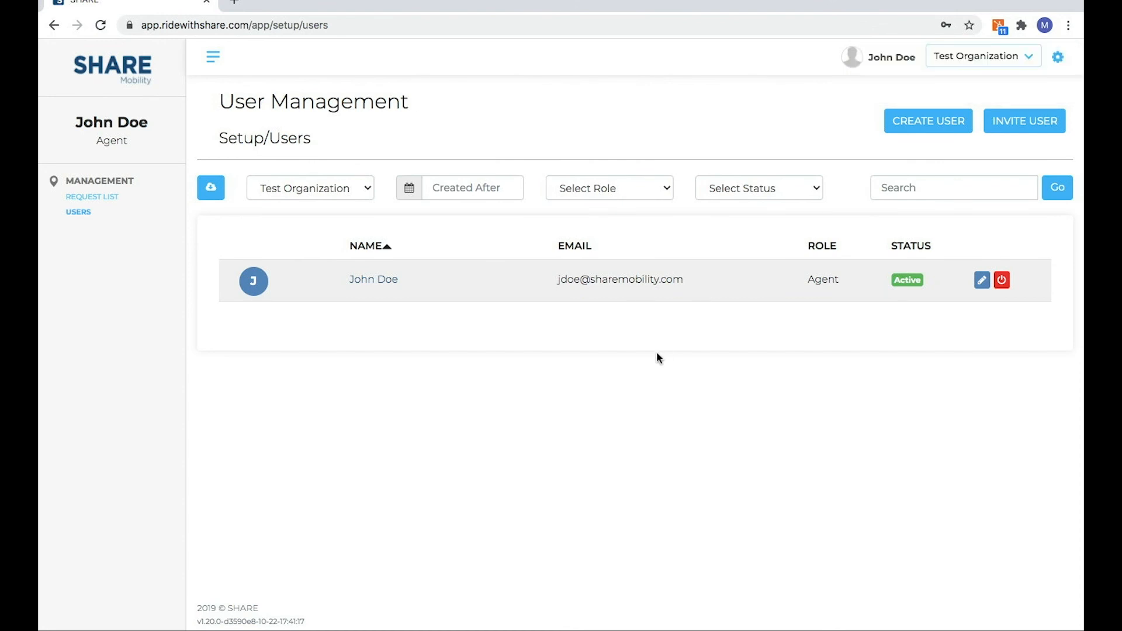
pyautogui.moveTo(651, 364)
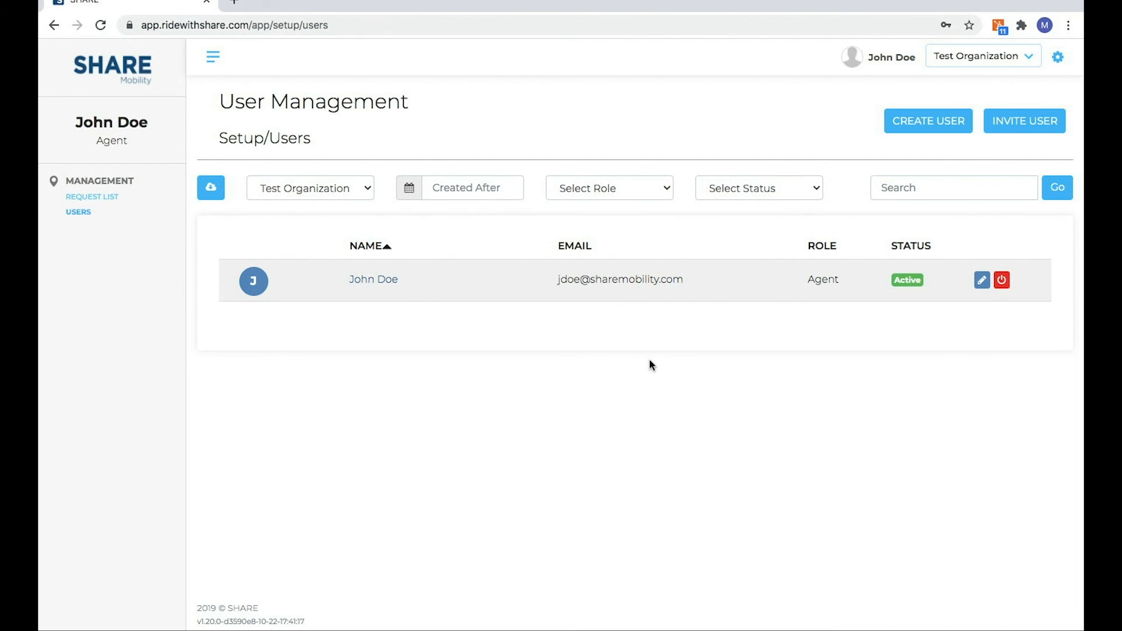
pyautogui.moveTo(875, 292)
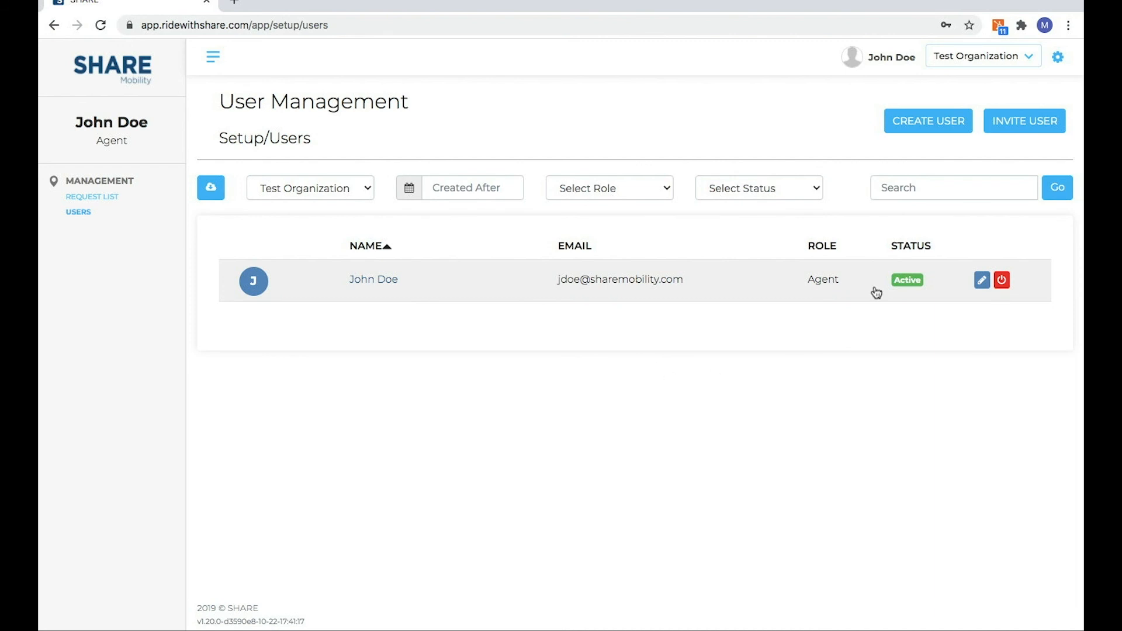